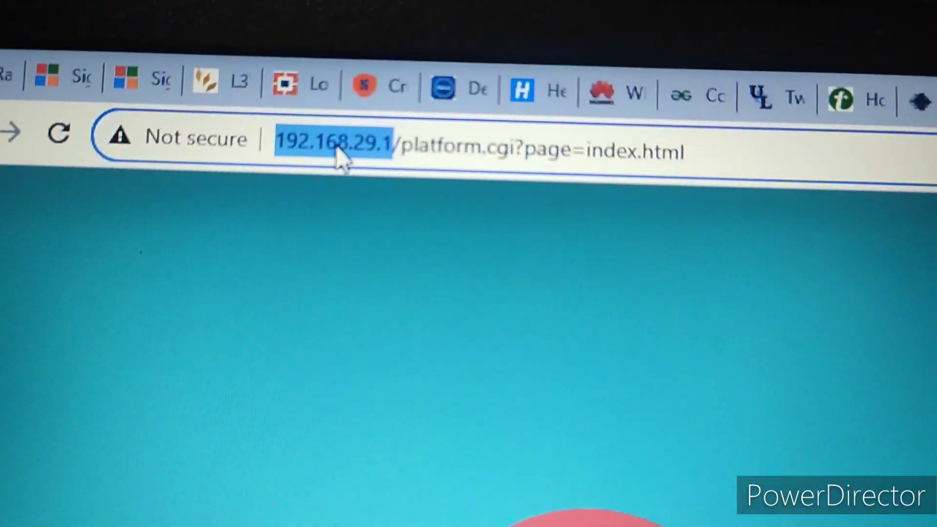
- Bring up the router login page at 192.168.29.1 with 'admin' and the current password filled in
double_click(512, 166)
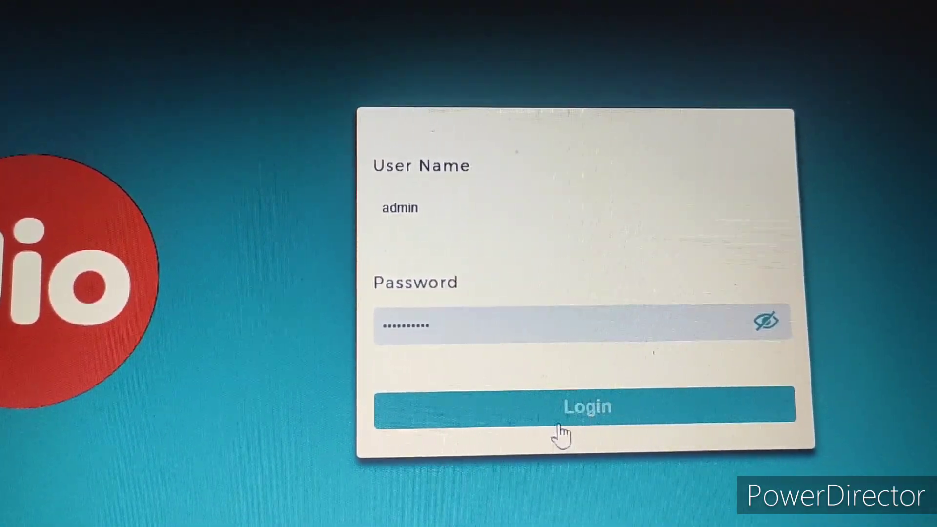
- Log in as admin and fill new and confirm passwords for the Admin and Guest users
click(586, 407)
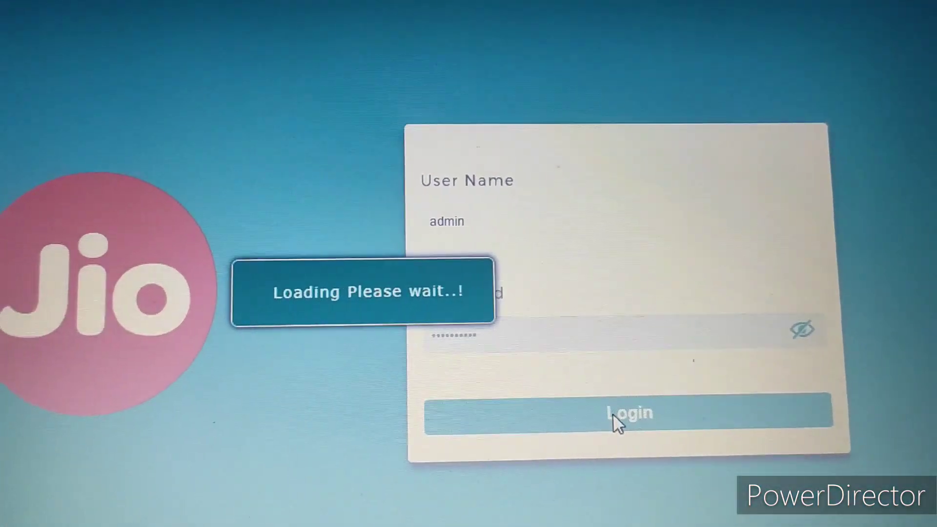
click(628, 412)
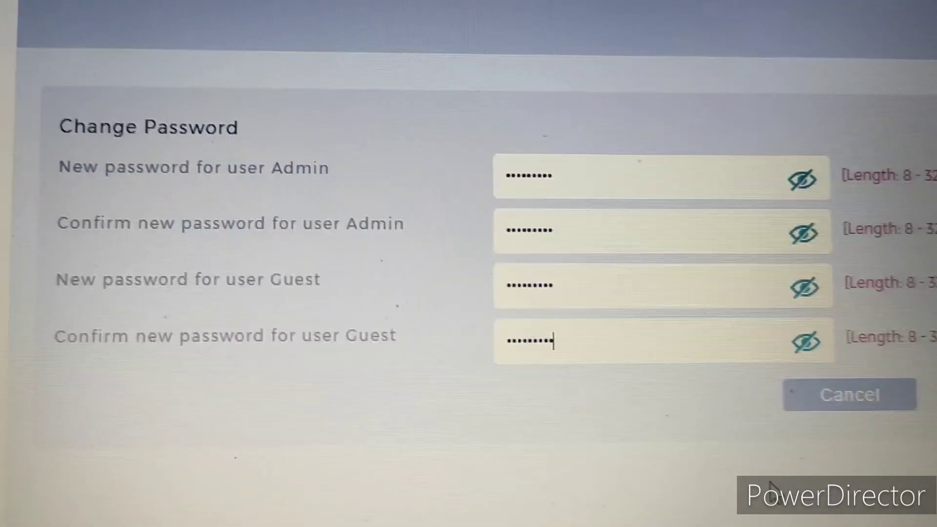
scroll(down, 3)
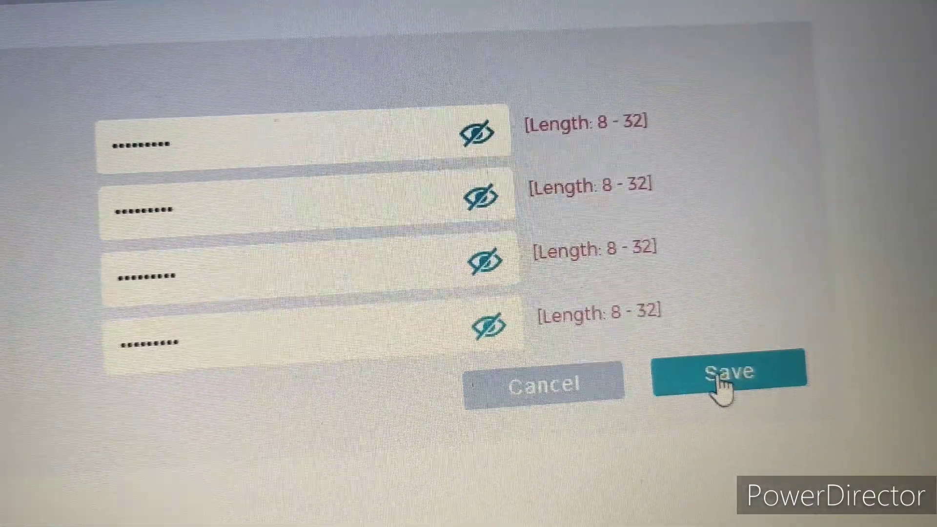
- Save the Admin and Guest passwords, decline the browser's save prompt, and sign back in as admin
click(731, 371)
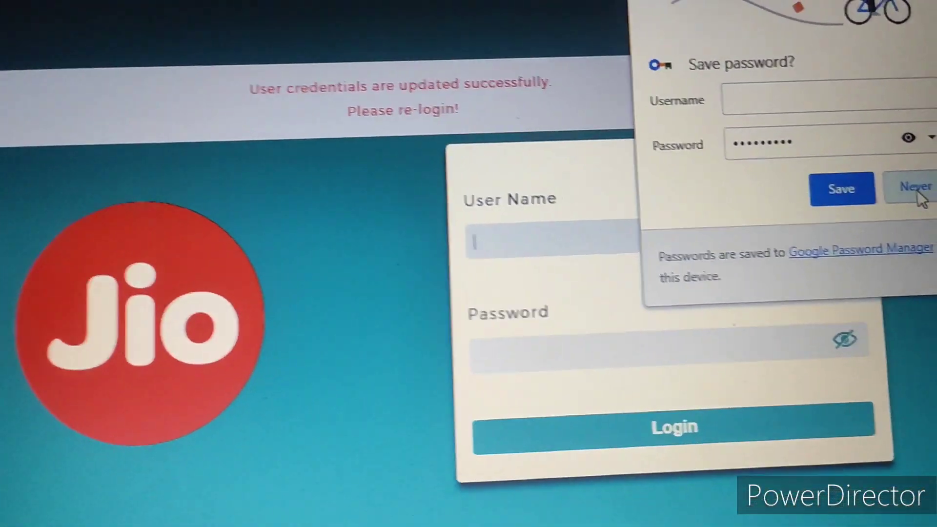
click(912, 188)
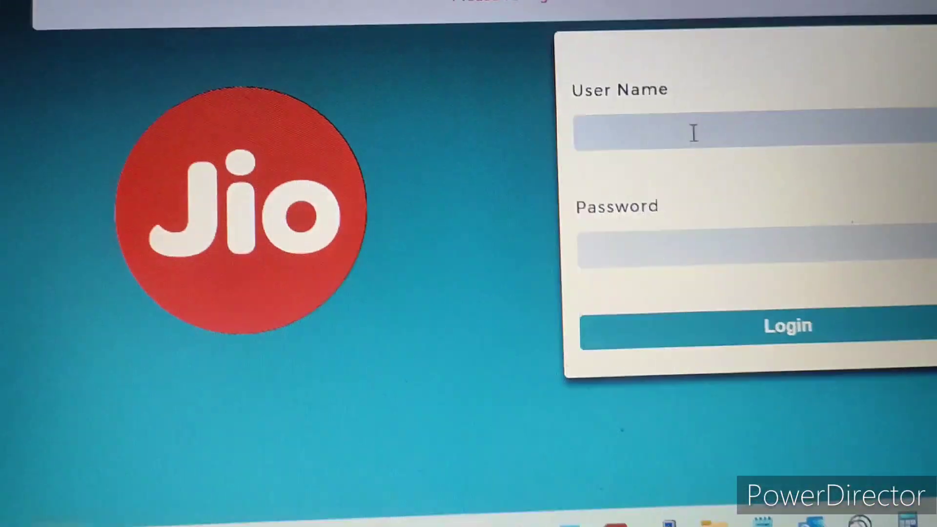
text(admin)
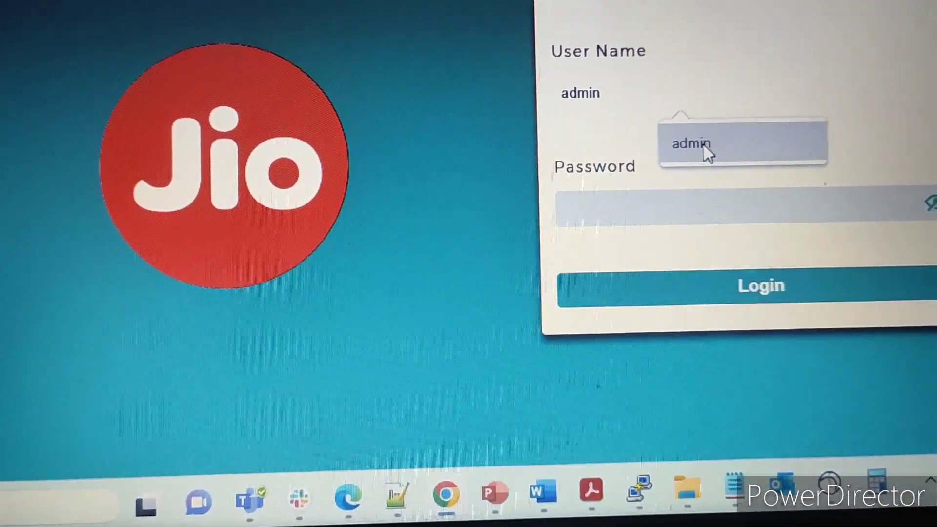
click(760, 286)
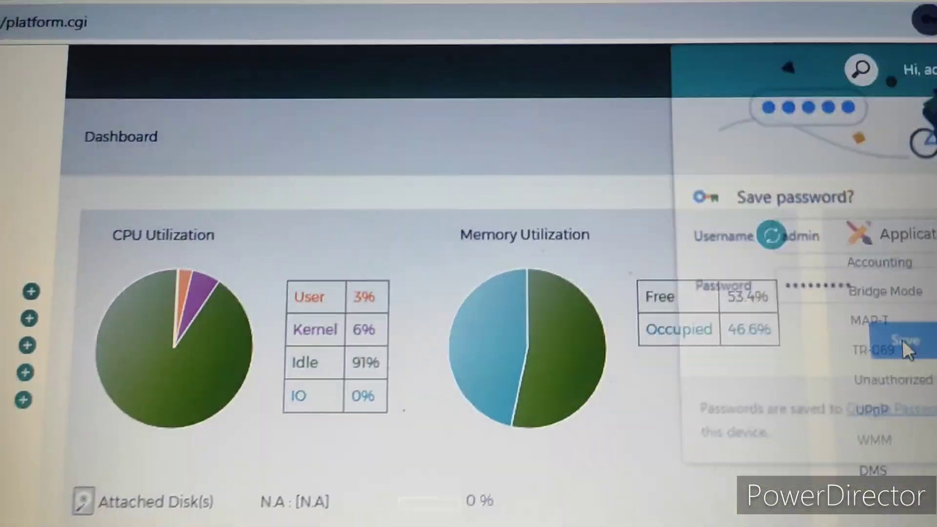
- Expand the SECURITY sidebar menu listing Firewall, Content Filtering, VPN Passthrough and Attack Checks
scroll(down, 3)
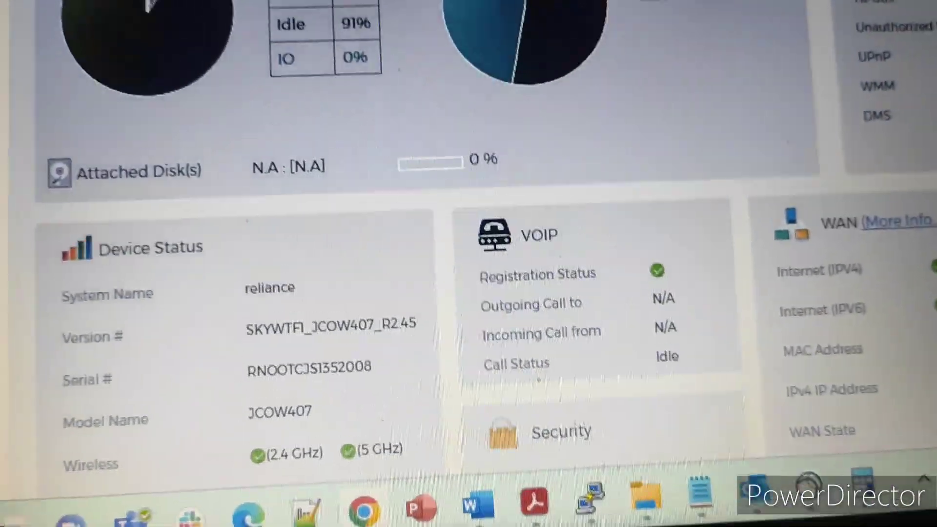
scroll(down, 3)
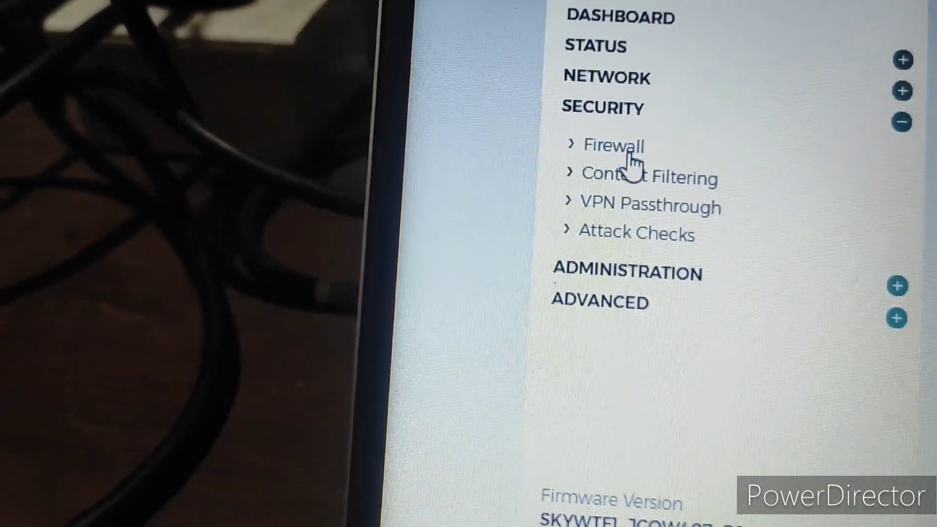
- Reach the Firewall settings under Security and show the Custom Services page
click(613, 144)
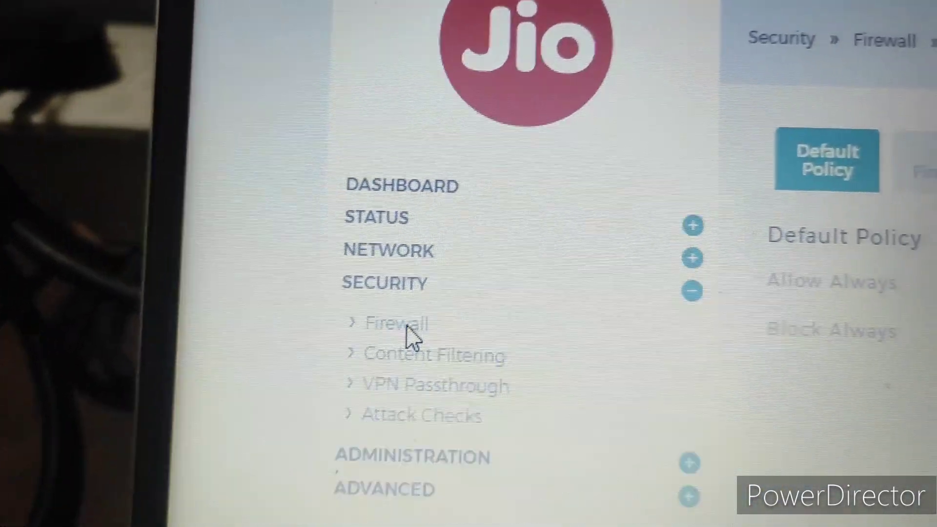
click(396, 323)
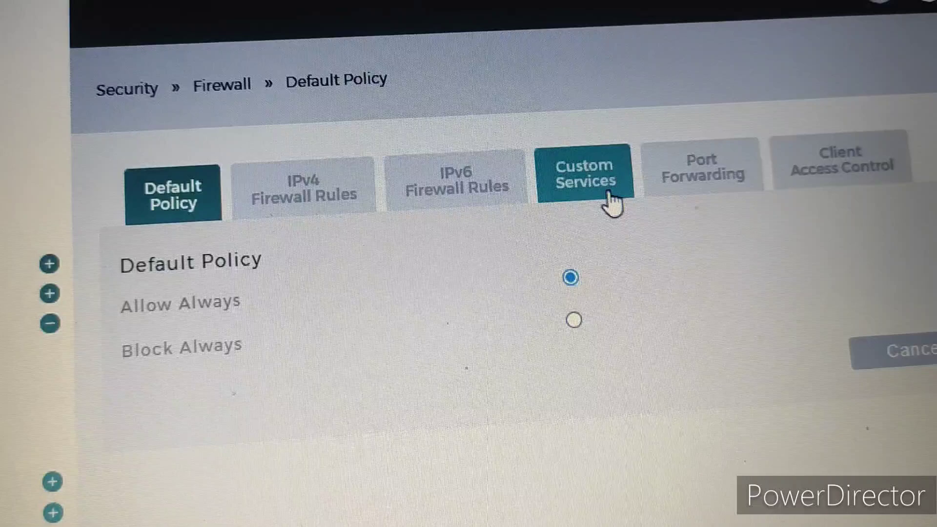
click(585, 173)
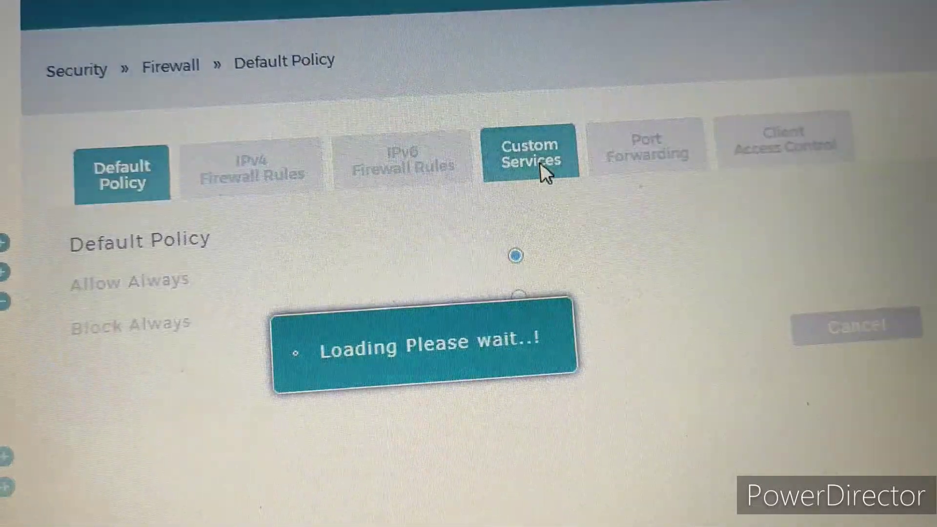
click(530, 154)
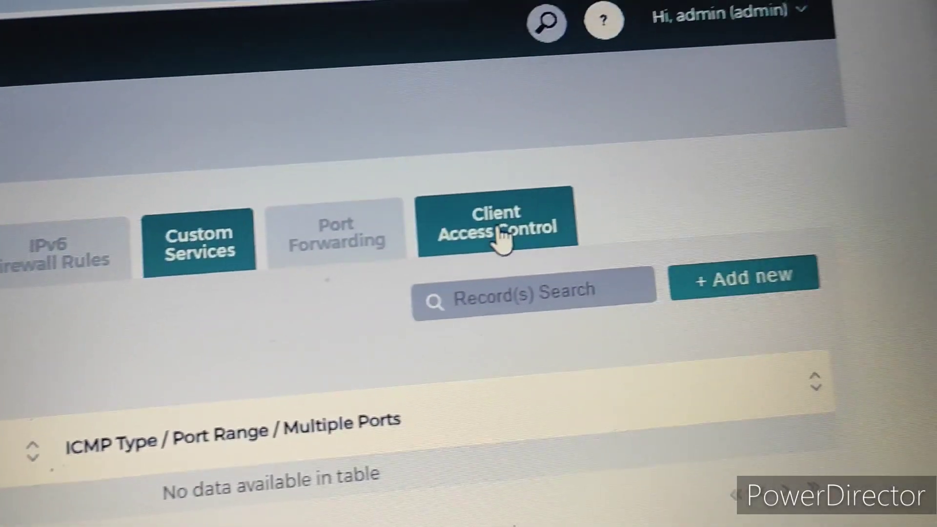
- Show the Client Access Control settings and switch Client Access Control to OFF
click(496, 228)
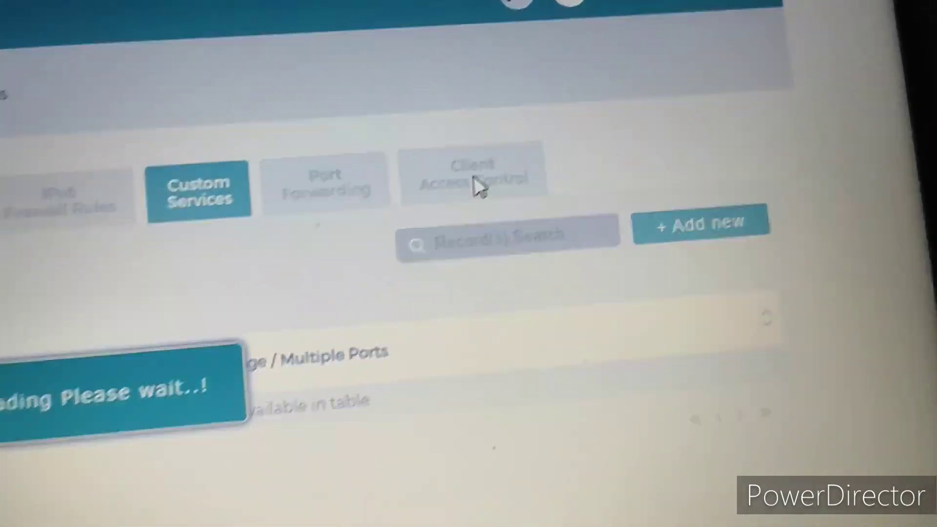
click(475, 174)
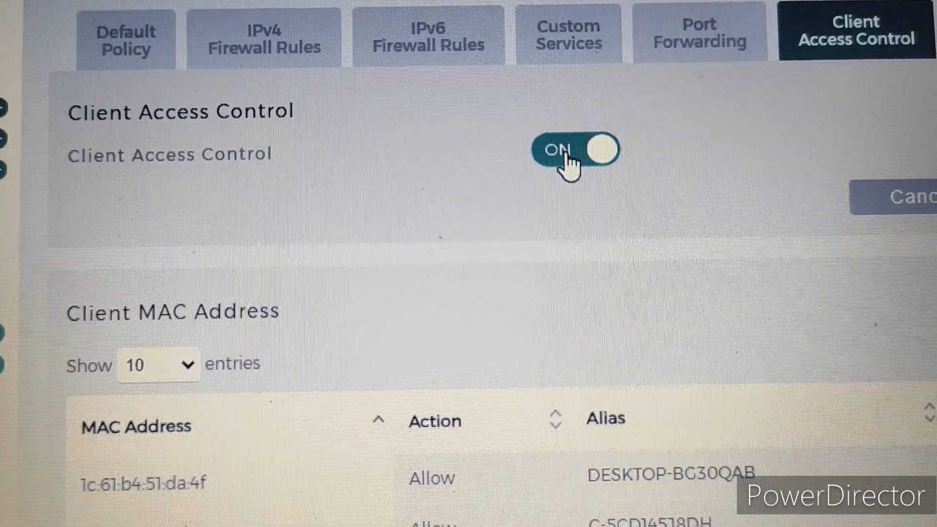
click(576, 150)
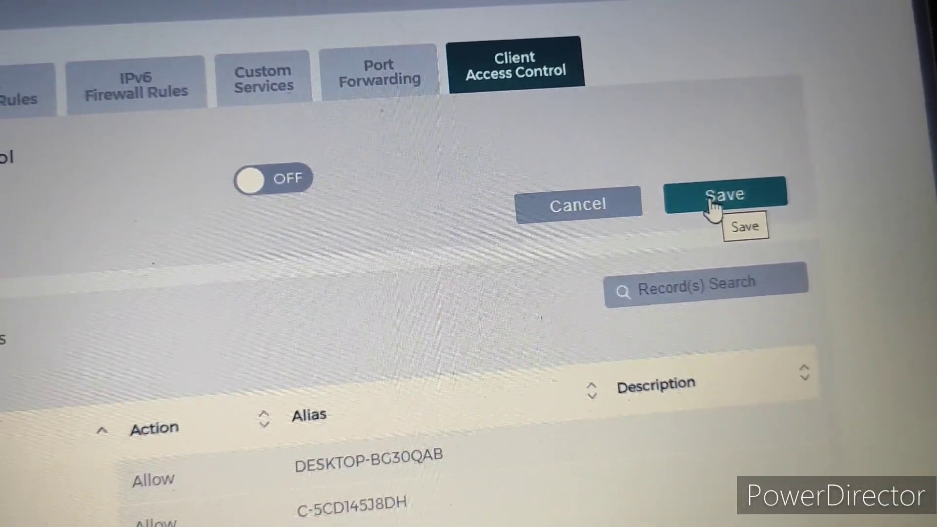
- Save the Client Access Control OFF setting on the firewall page
click(726, 197)
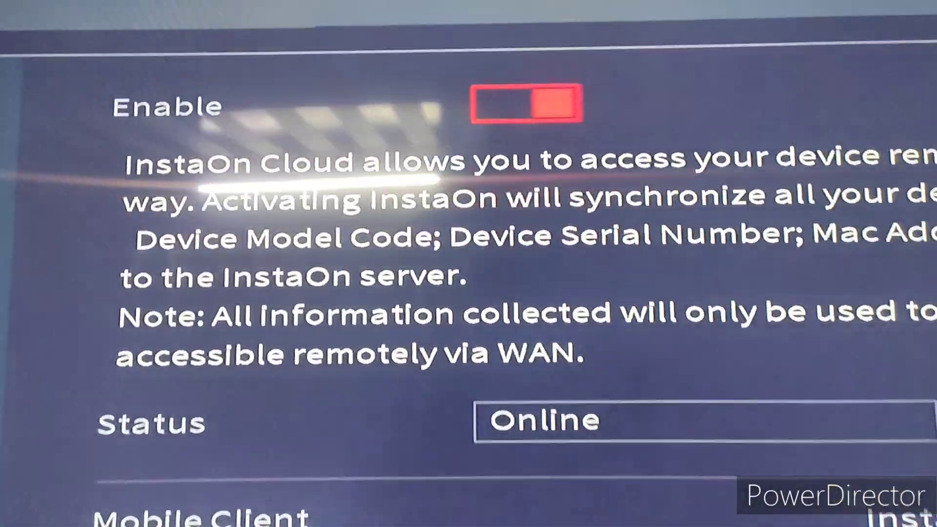
scroll(down, 3)
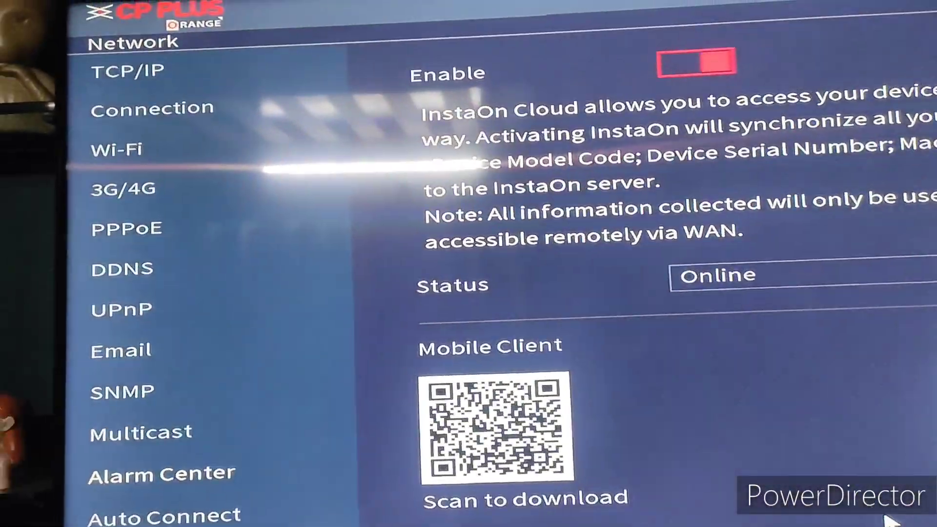
scroll(down, 3)
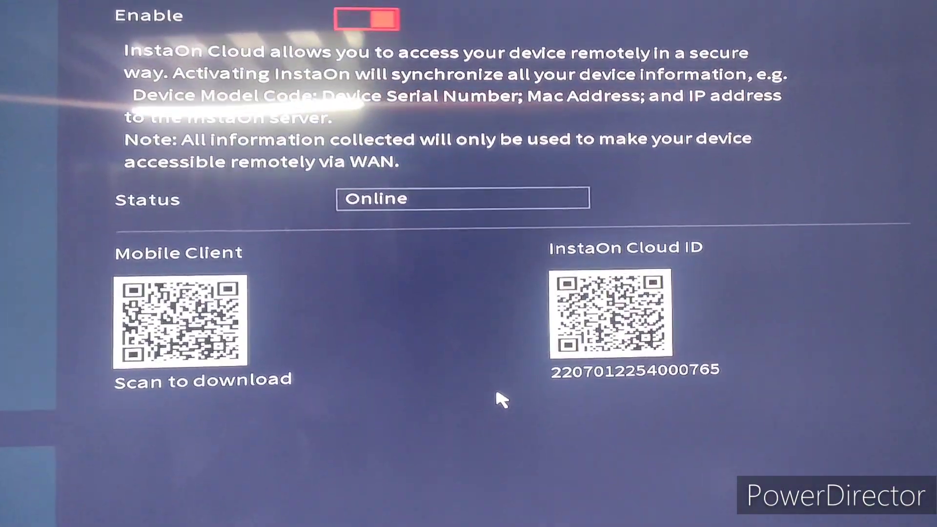
scroll(down, 3)
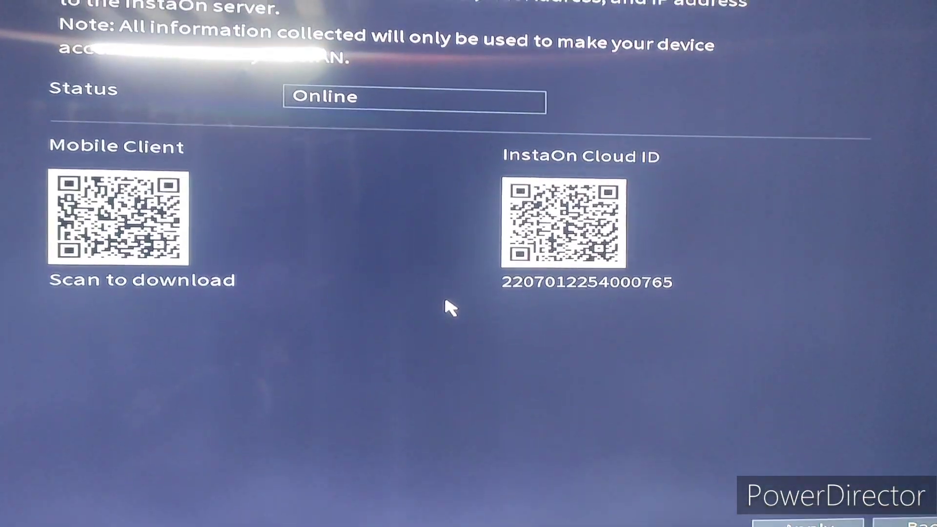